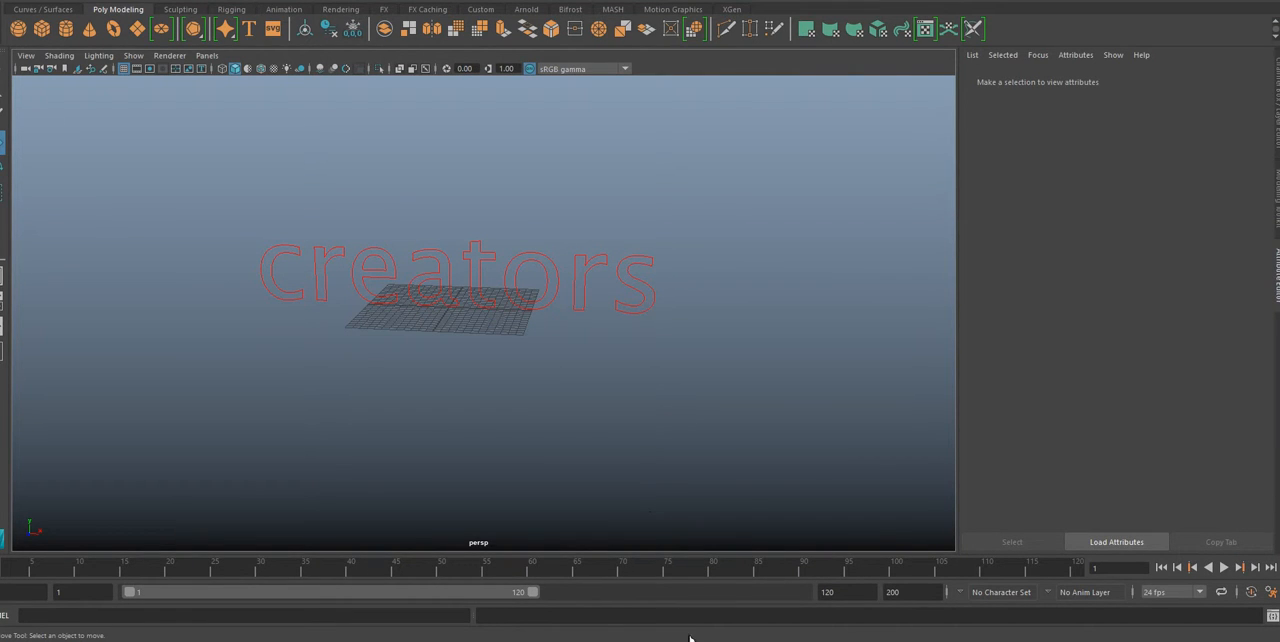
pyautogui.moveTo(712, 508)
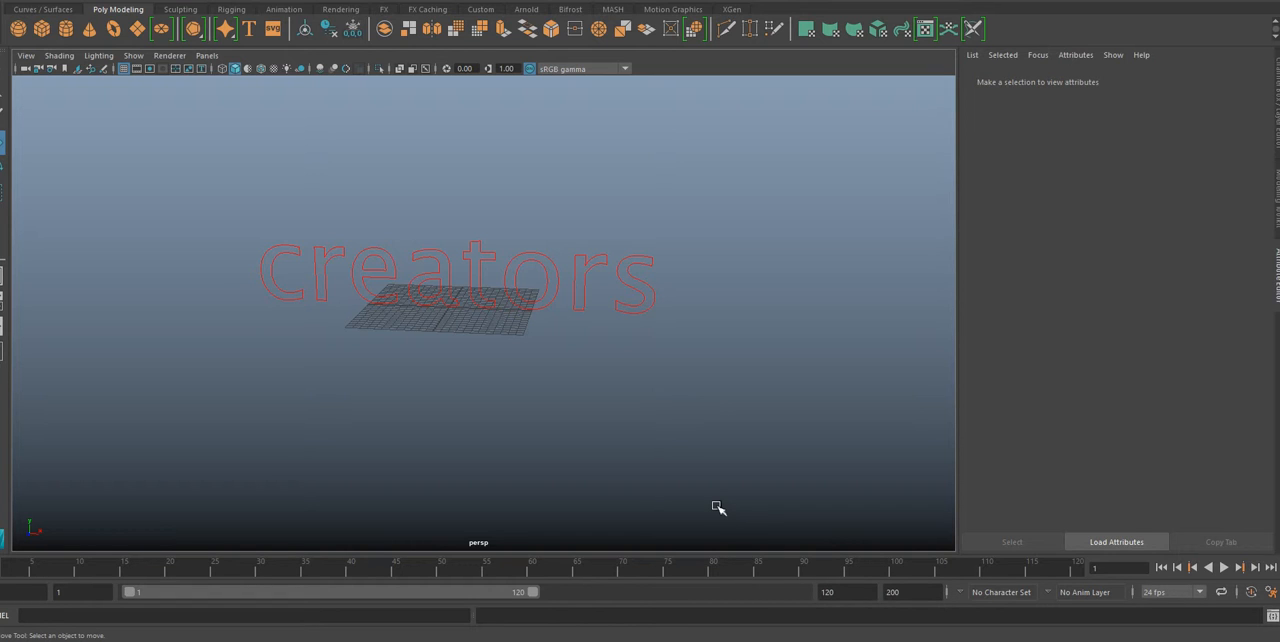
pyautogui.moveTo(580, 376)
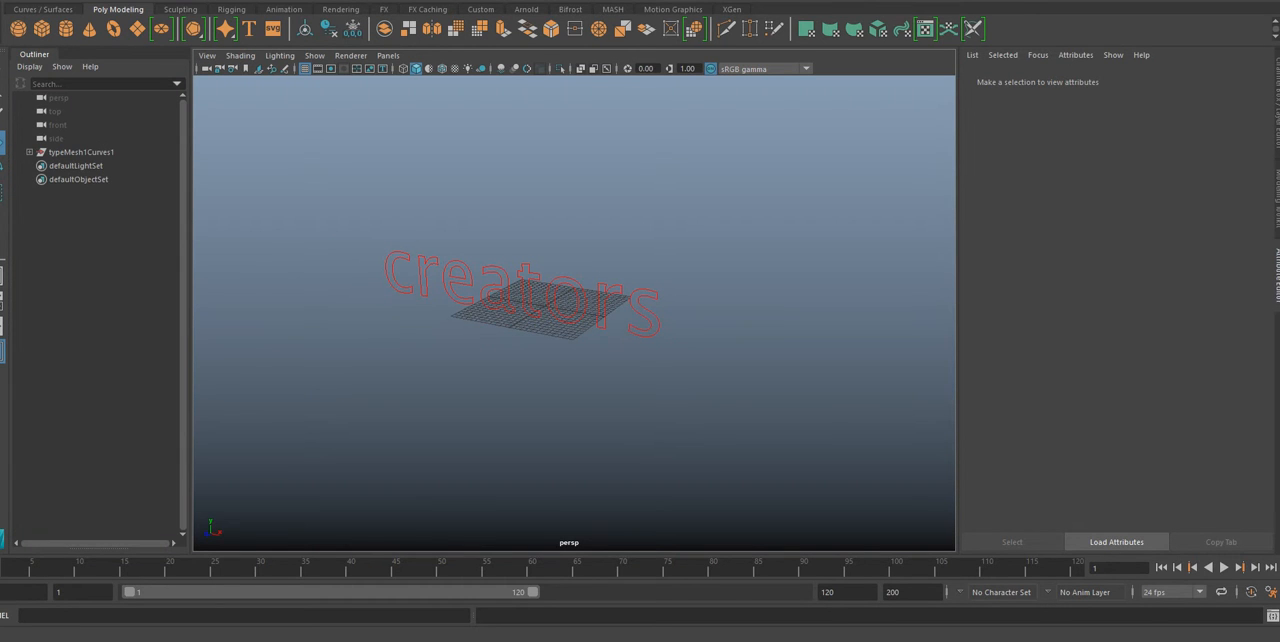
# - Enable Shapes in the Outliner Display menu, then expand and collapse typeMesh1Curves1 to check
pyautogui.click(64, 66)
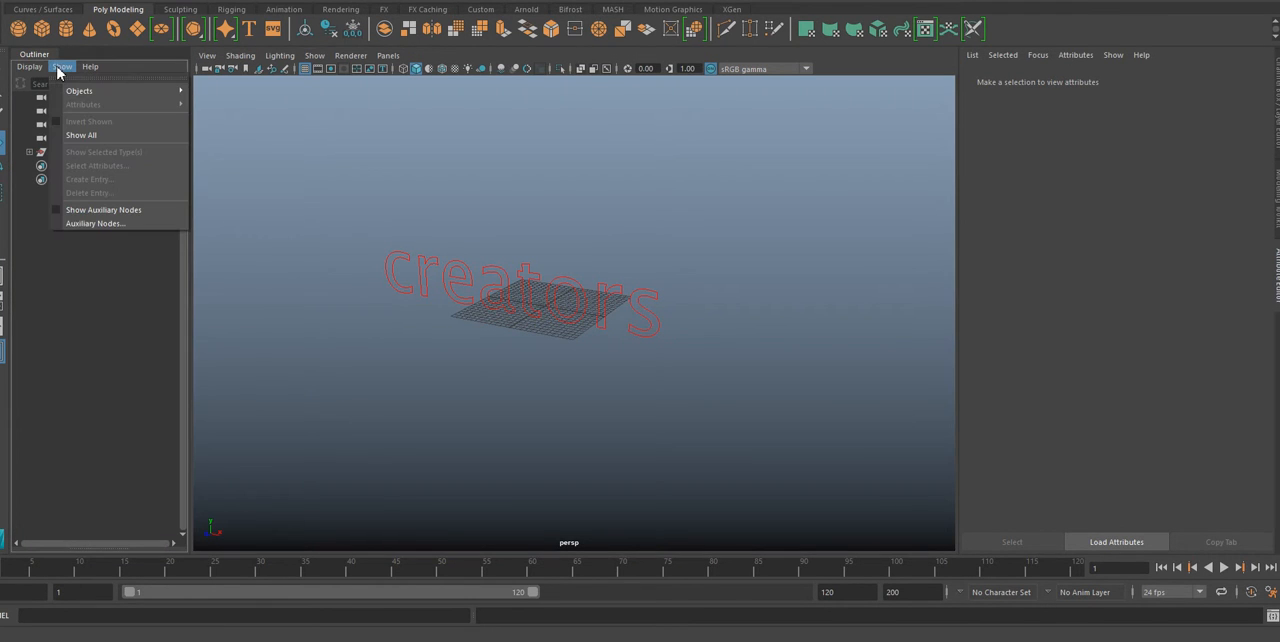
pyautogui.click(28, 84)
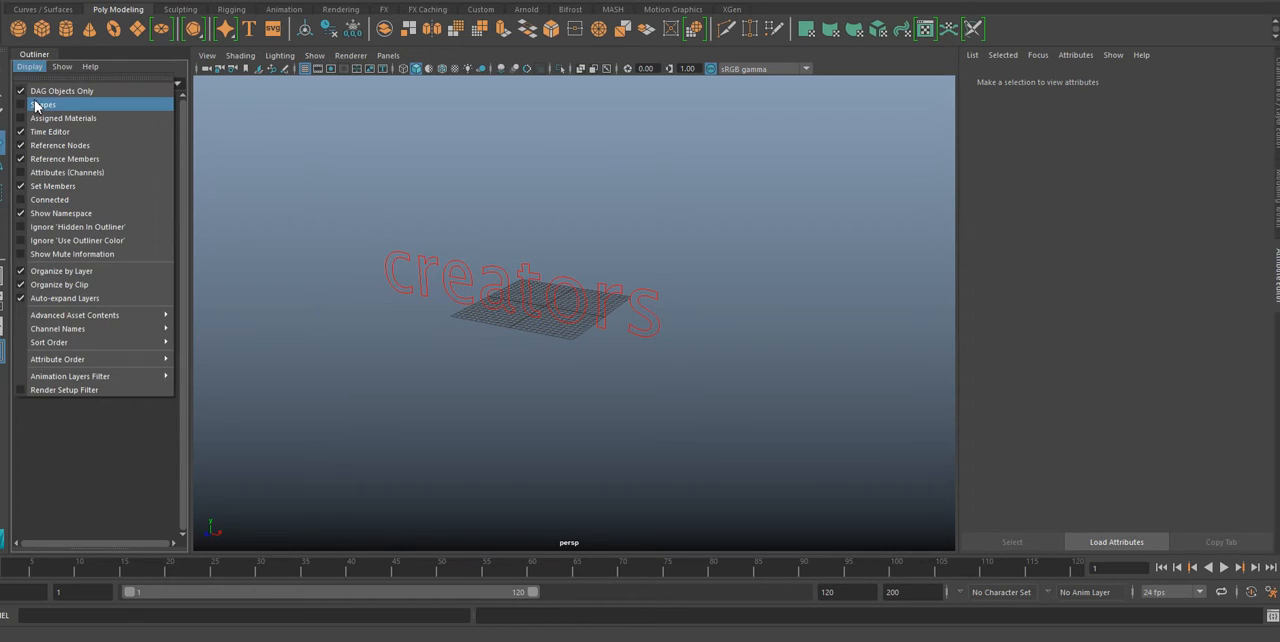
pyautogui.click(48, 100)
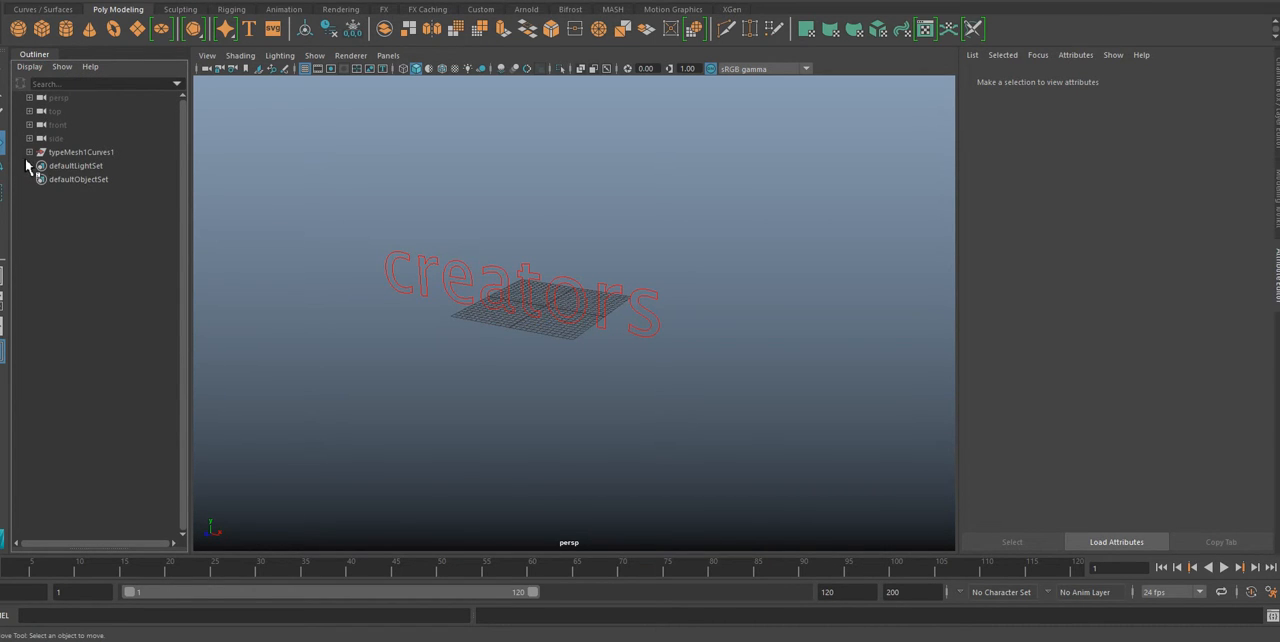
pyautogui.click(30, 152)
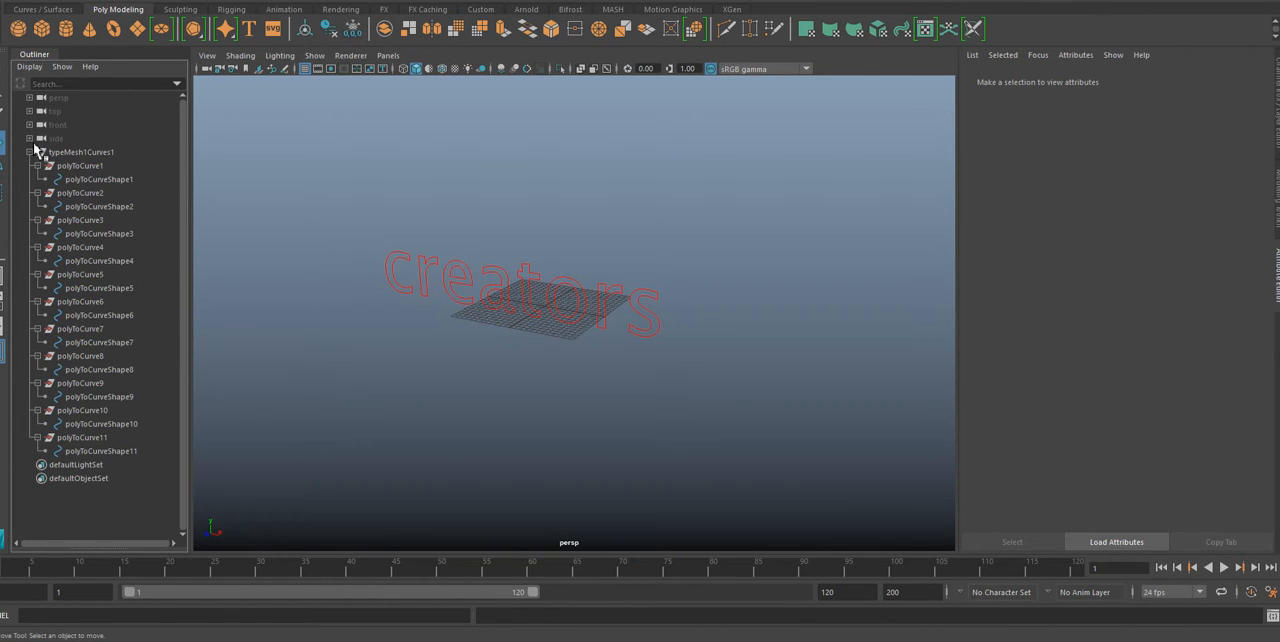
pyautogui.click(30, 152)
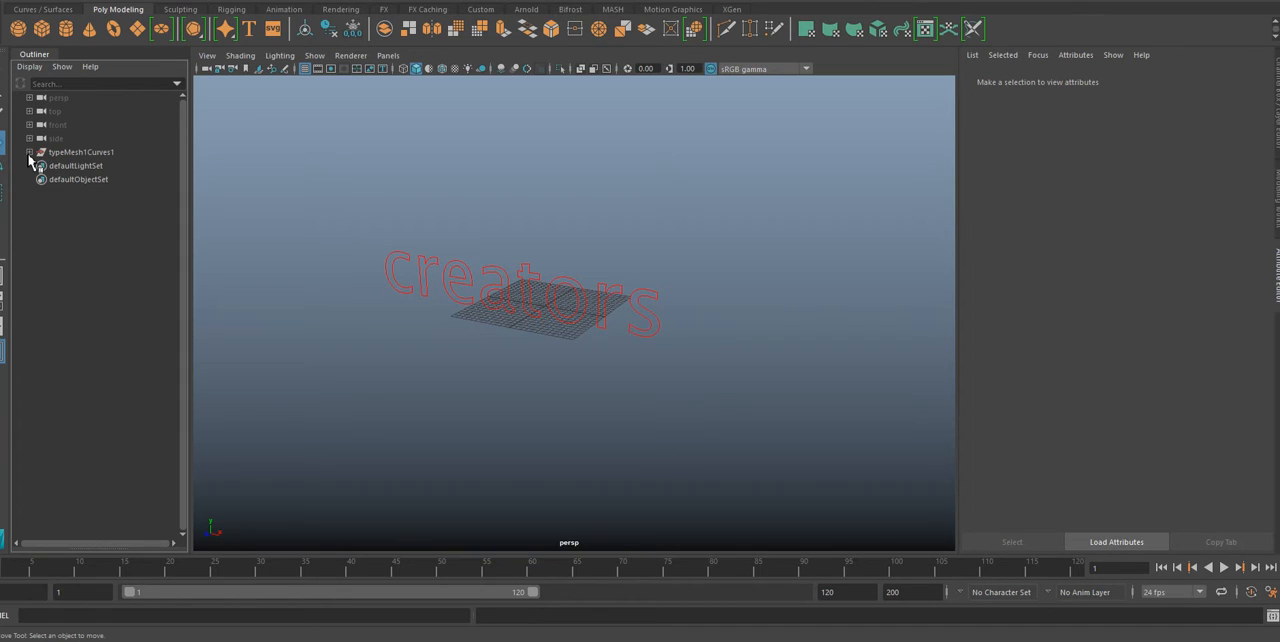
# - Ctrl-select every polyToCurveShape node under typeMesh1Curves1, adding polyToCurve1 last
pyautogui.click(30, 152)
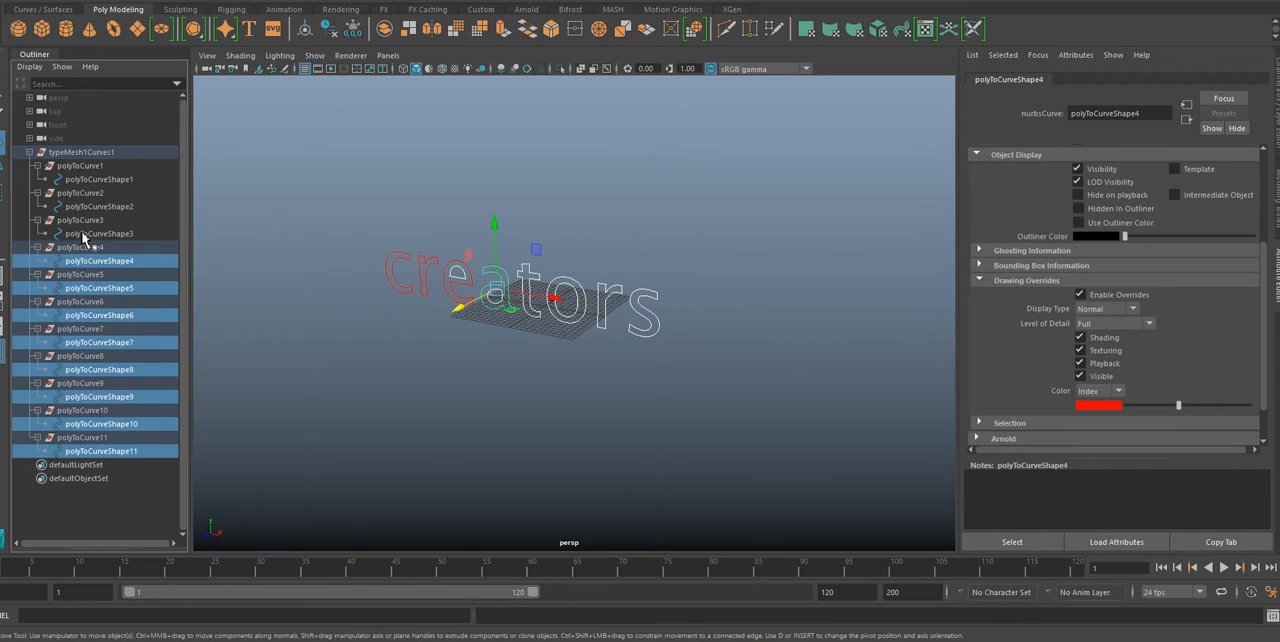
pyautogui.click(100, 206)
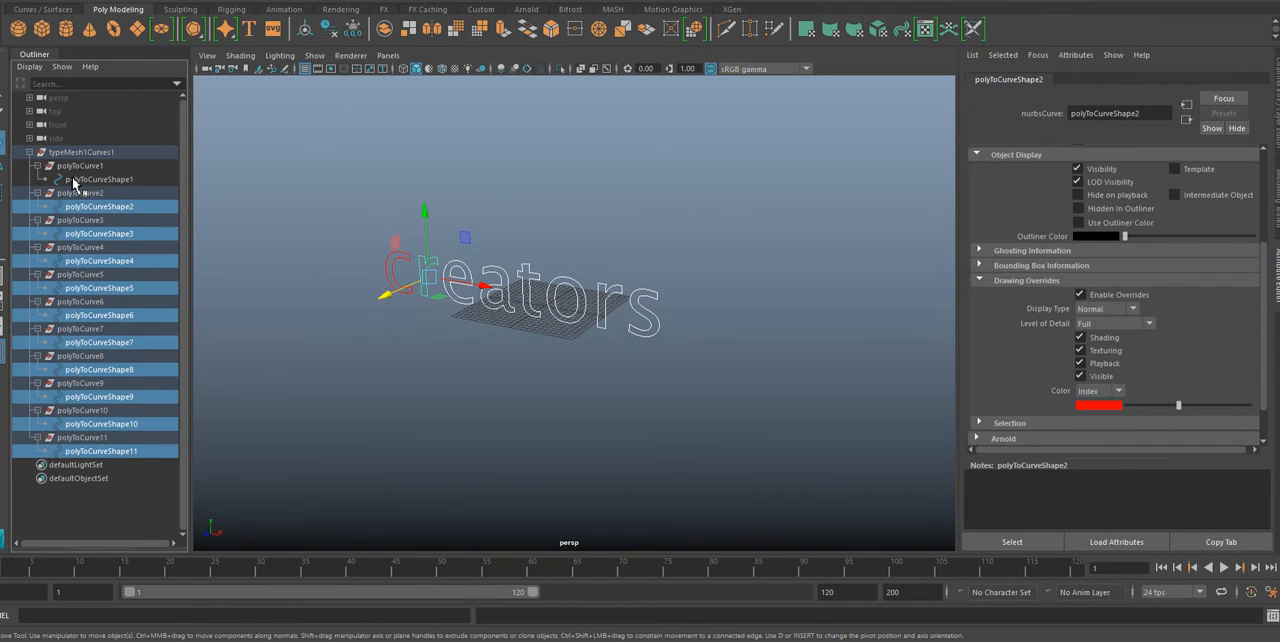
pyautogui.moveTo(100, 180)
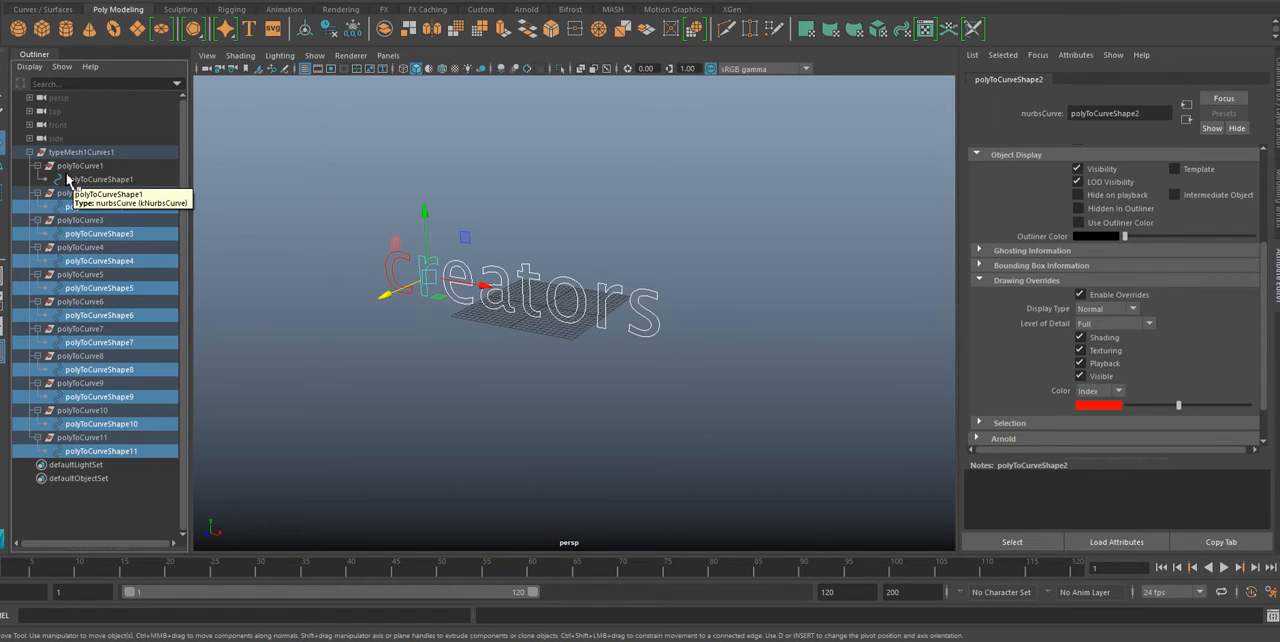
pyautogui.moveTo(78, 176)
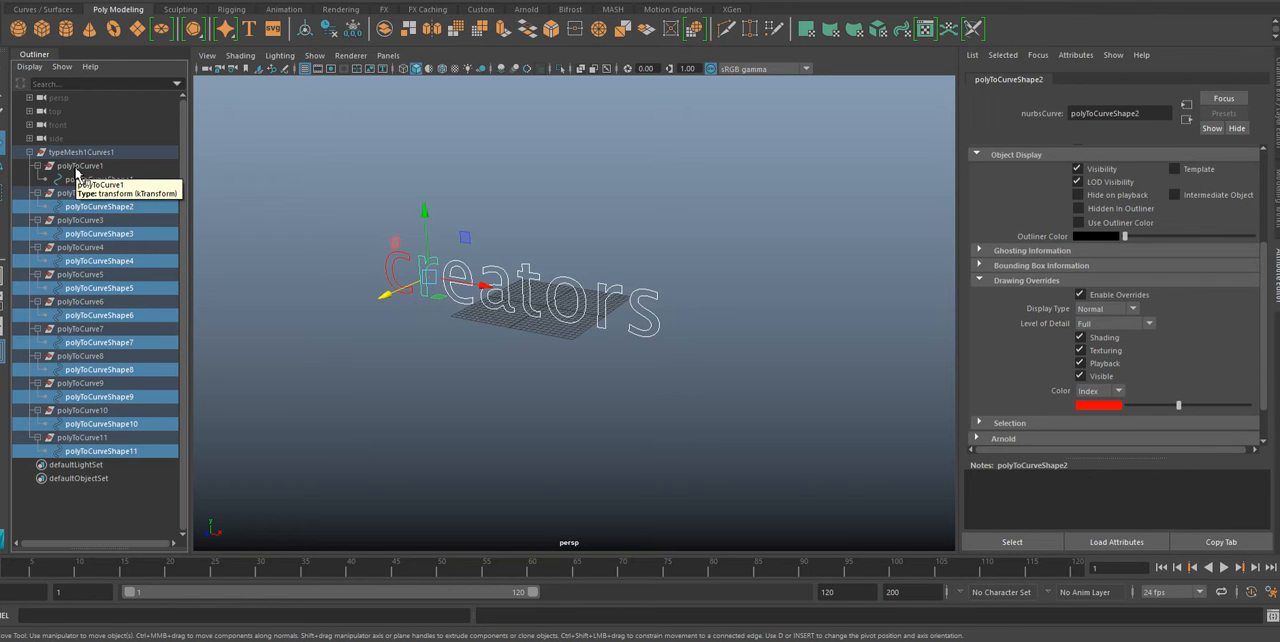
pyautogui.click(80, 164)
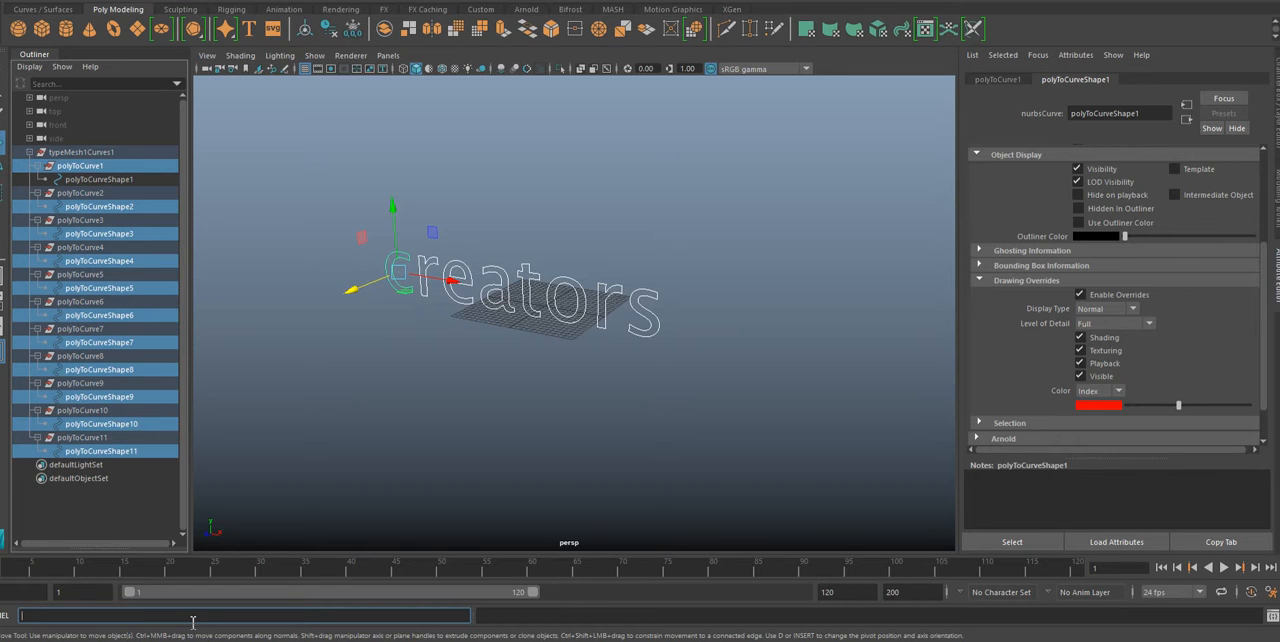
# - Run 'parent -s -r' in MEL so all letter shapes live under polyToCurve1, then select the word
pyautogui.write('parent')
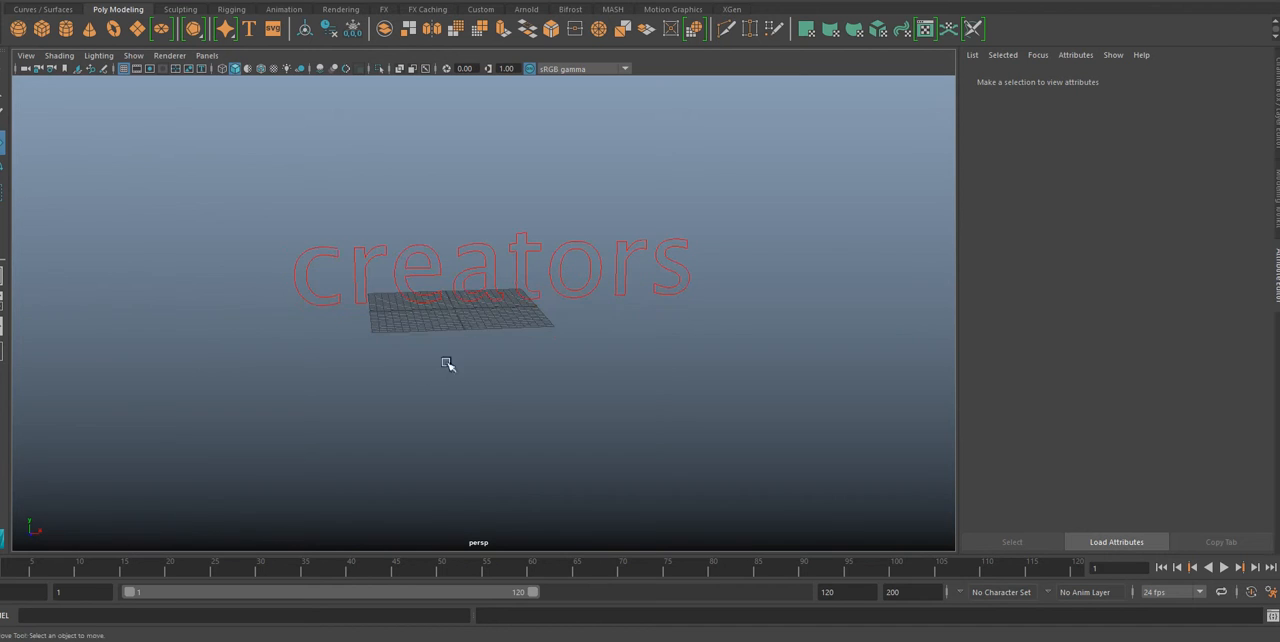
pyautogui.moveTo(452, 312)
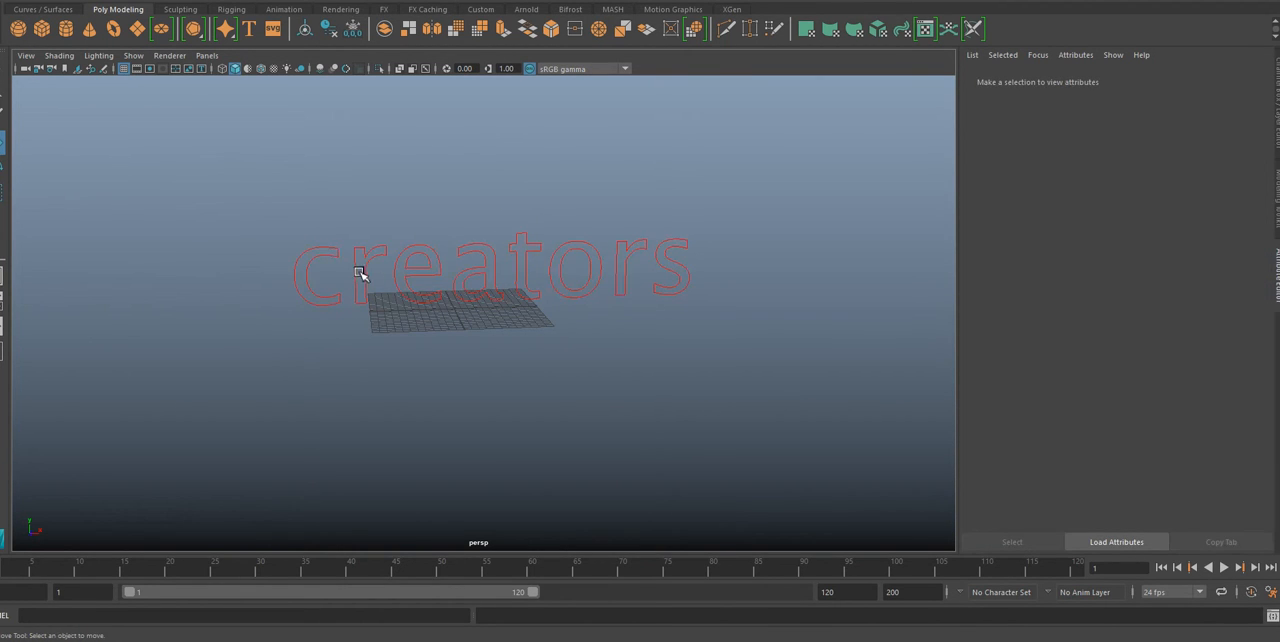
pyautogui.click(360, 270)
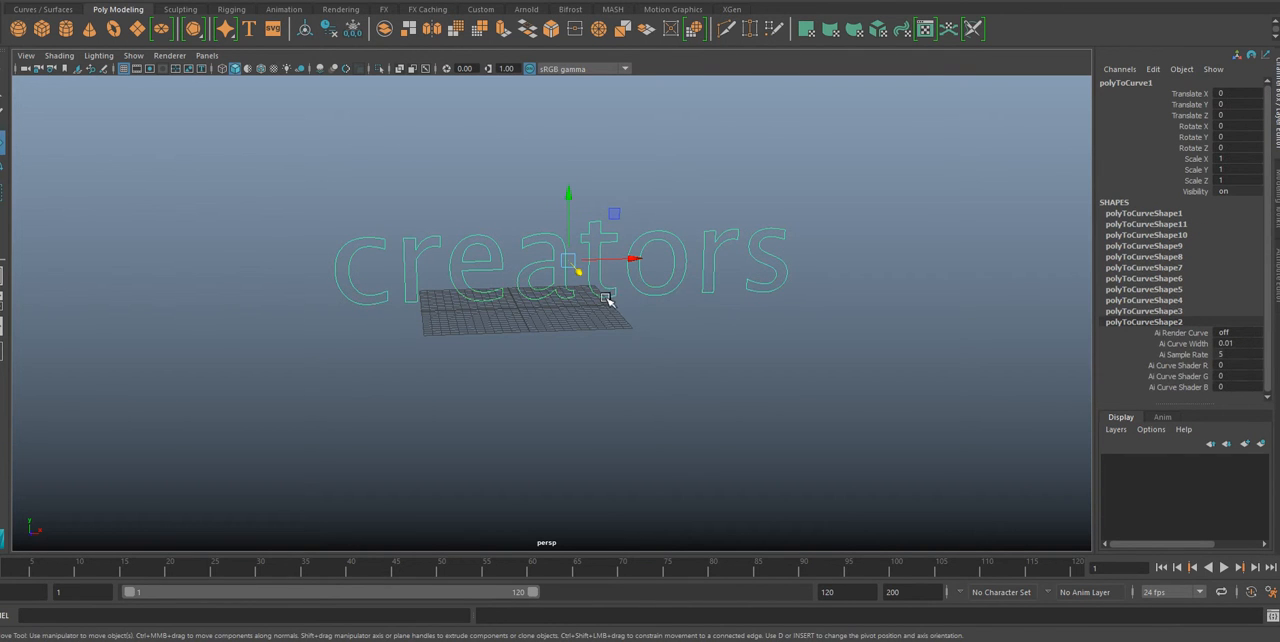
# - Scale the whole 'creators' curve word up as a single object with the scale manipulator
pyautogui.moveTo(636, 260); pyautogui.dragTo(584, 250)
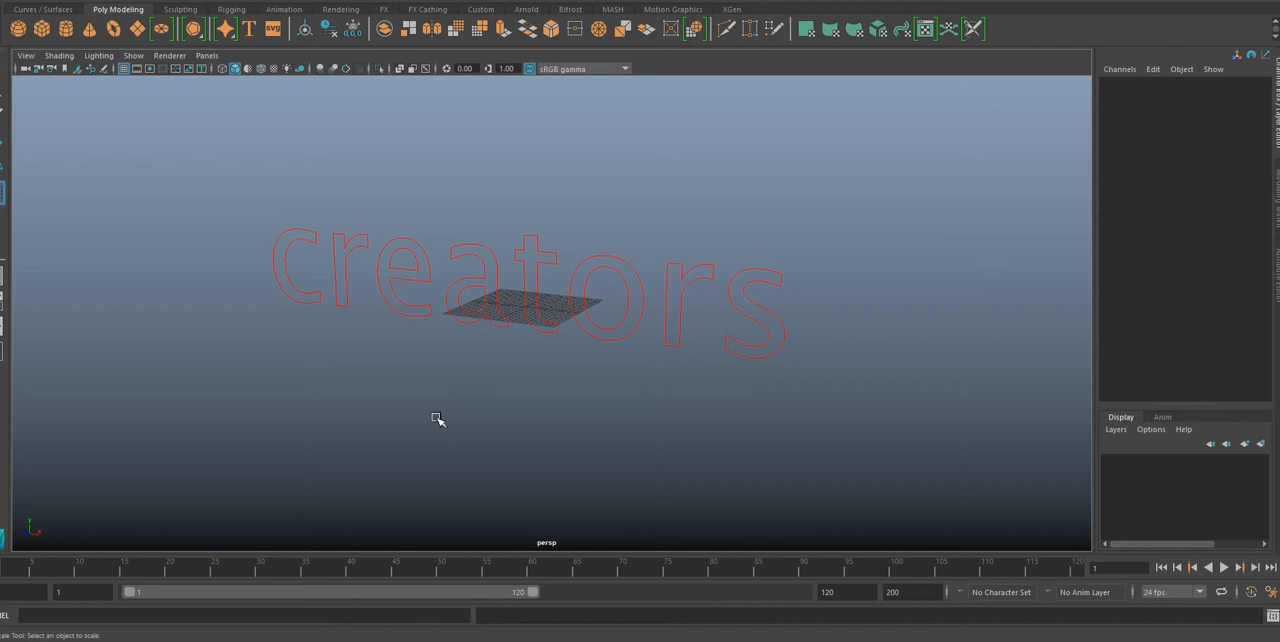
pyautogui.moveTo(678, 270)
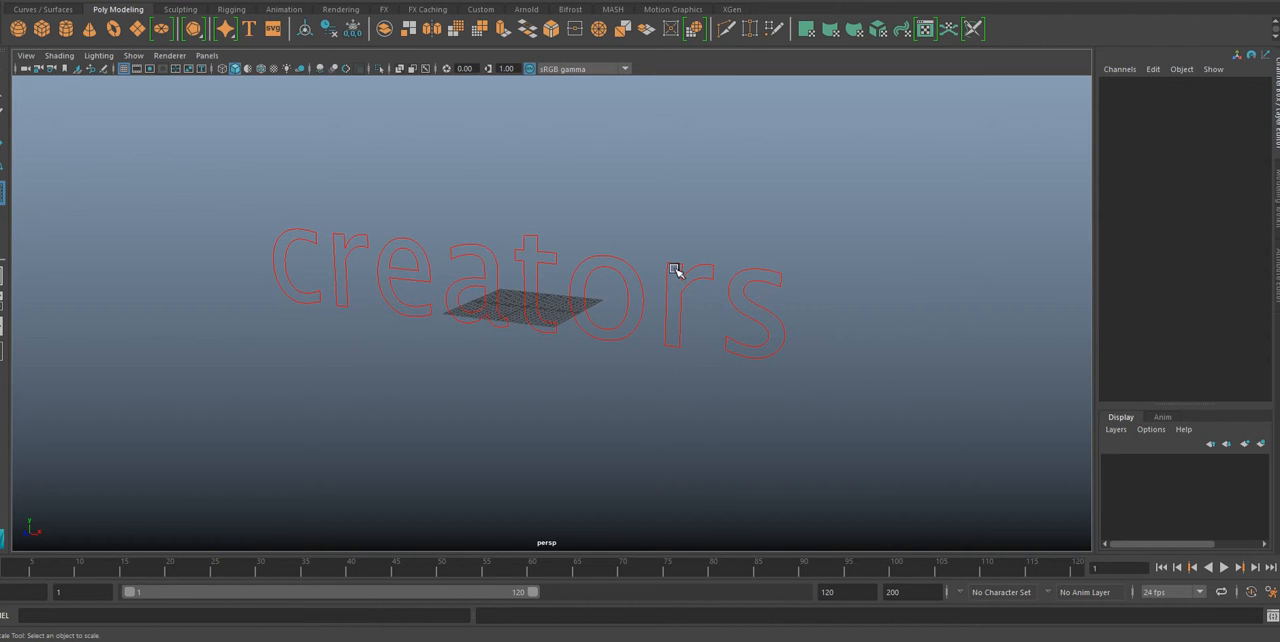